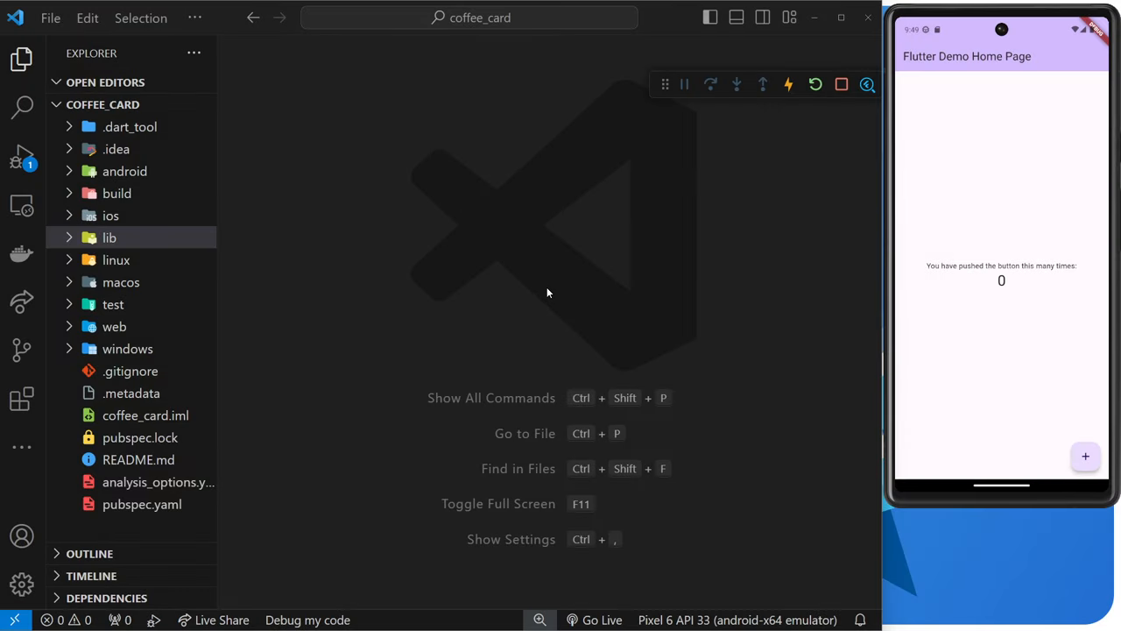
- Open main.dart from the coffee_card lib folder in the editor
click(109, 238)
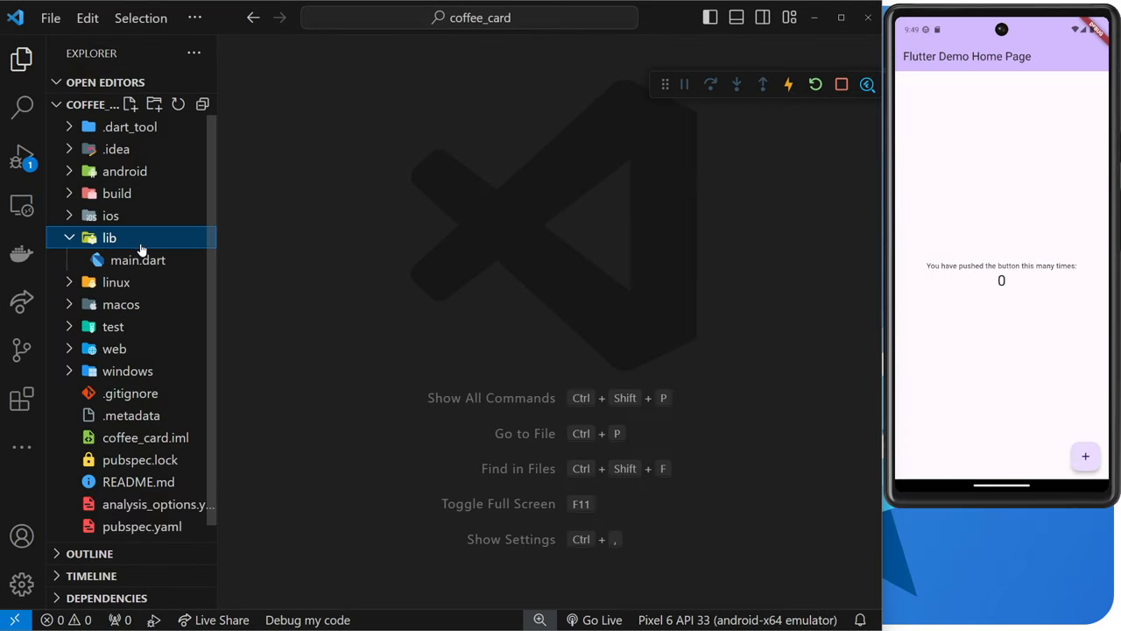
double_click(137, 259)
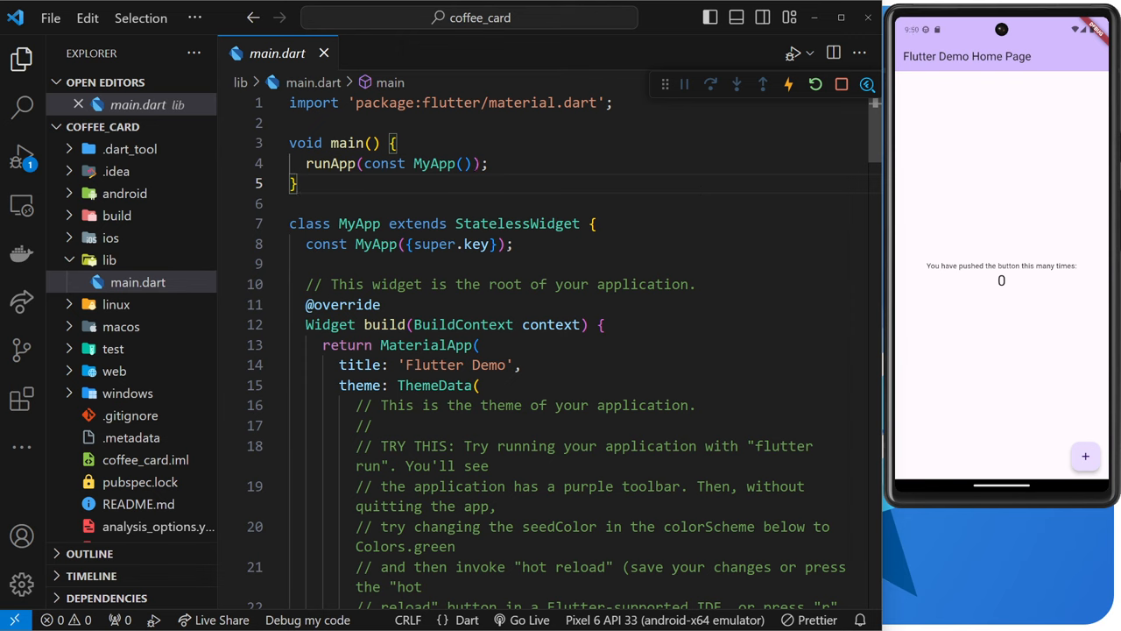
double_click(434, 162)
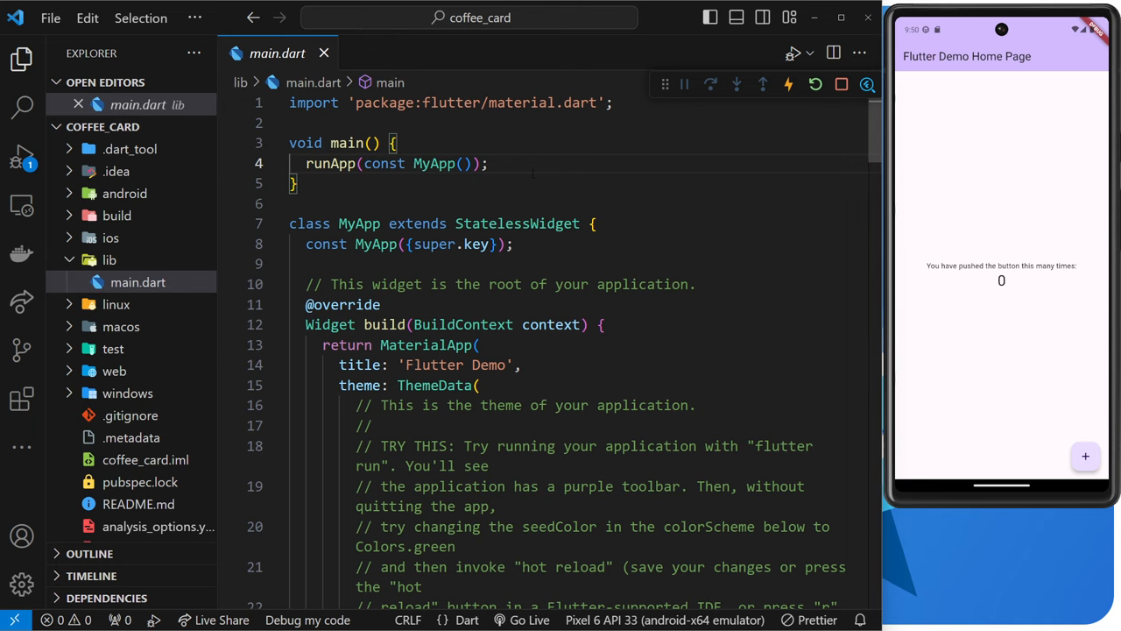
mouse_move(433, 163)
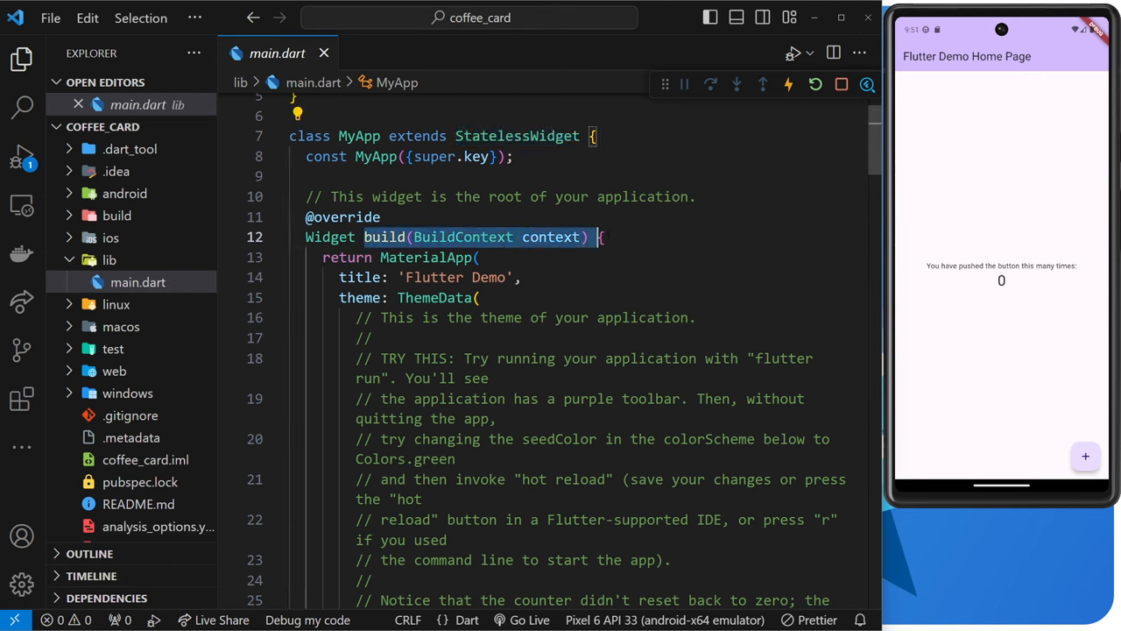
click(599, 236)
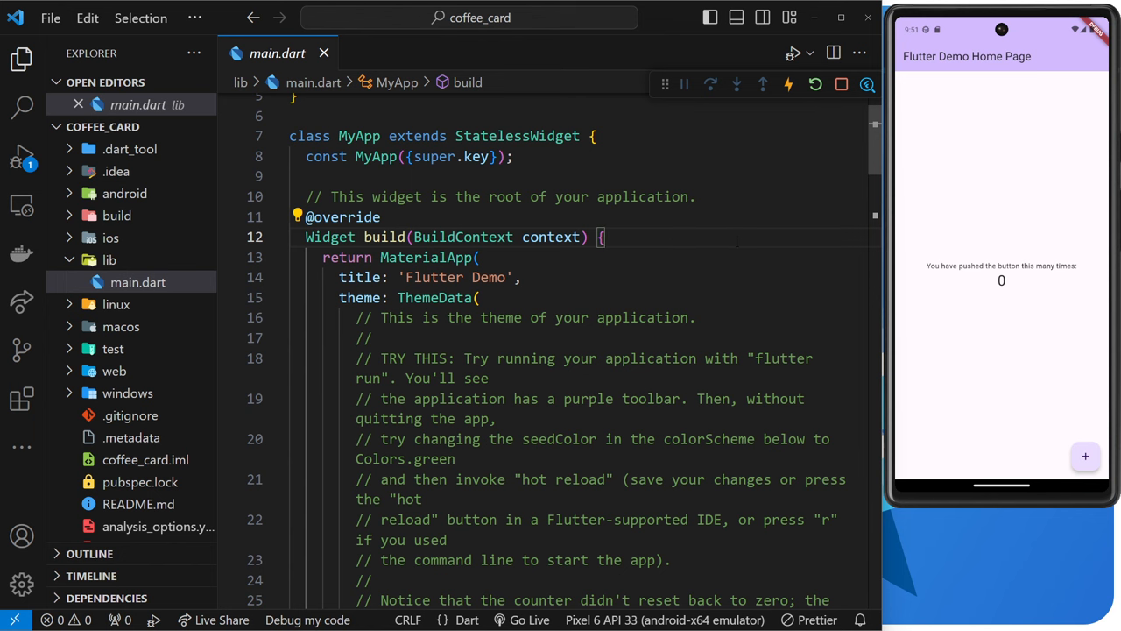
scroll(down, 3)
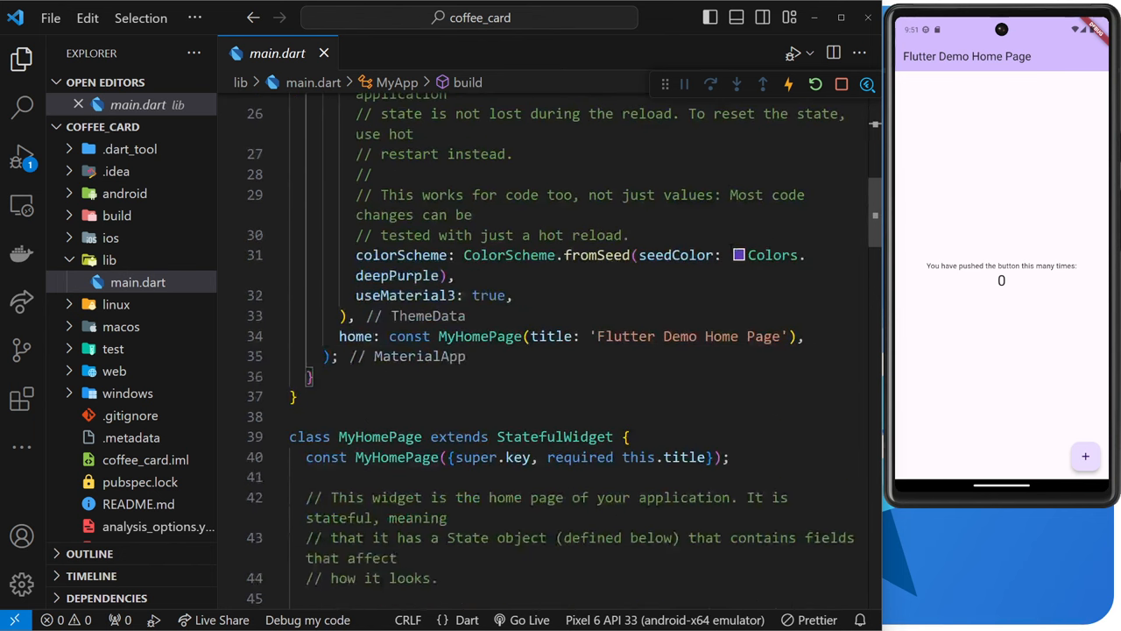
scroll(down, 3)
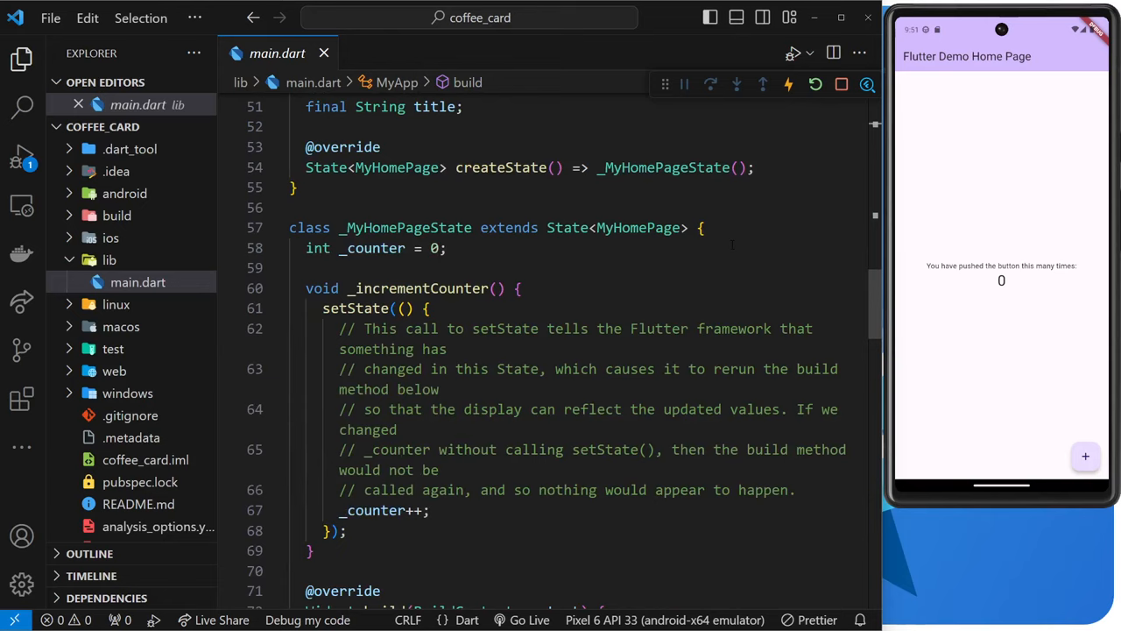
scroll(down, 3)
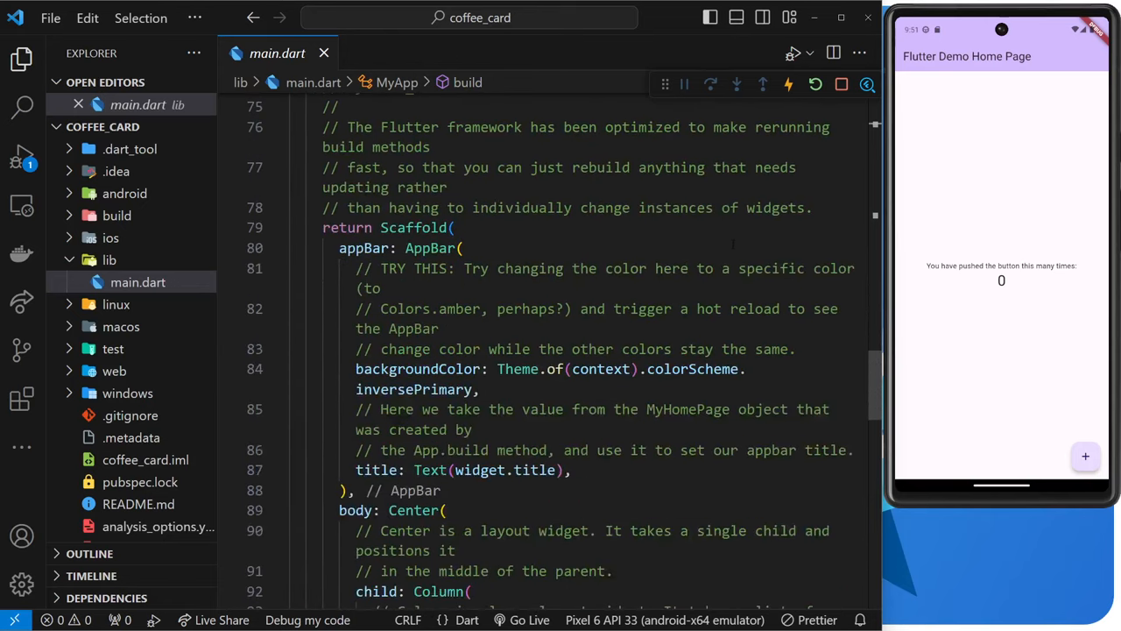
scroll(down, 3)
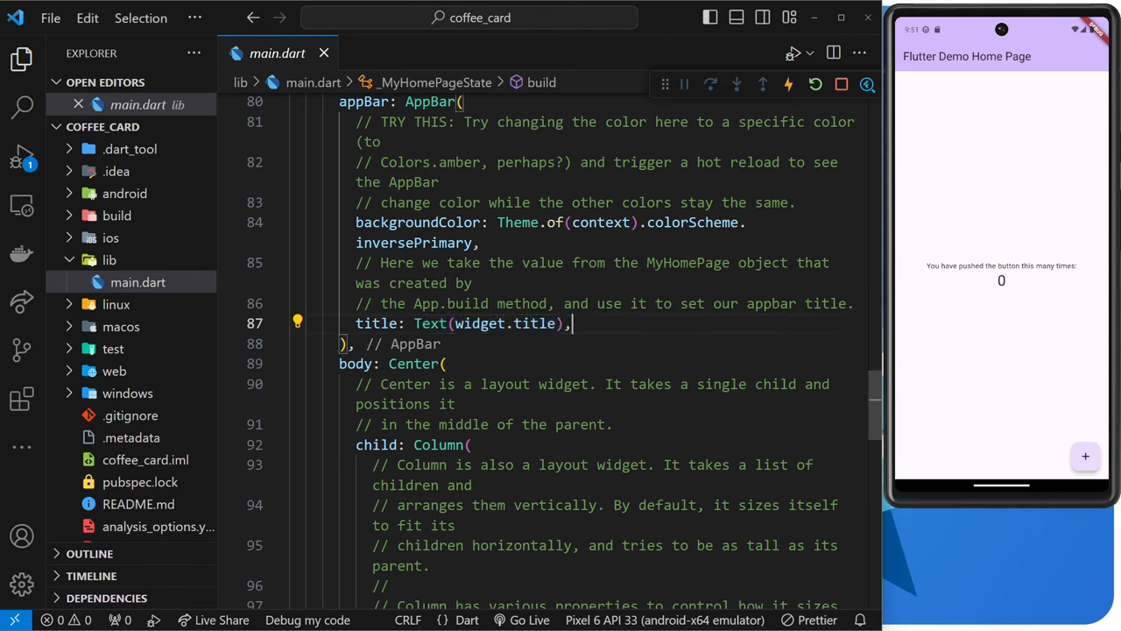
double_click(438, 445)
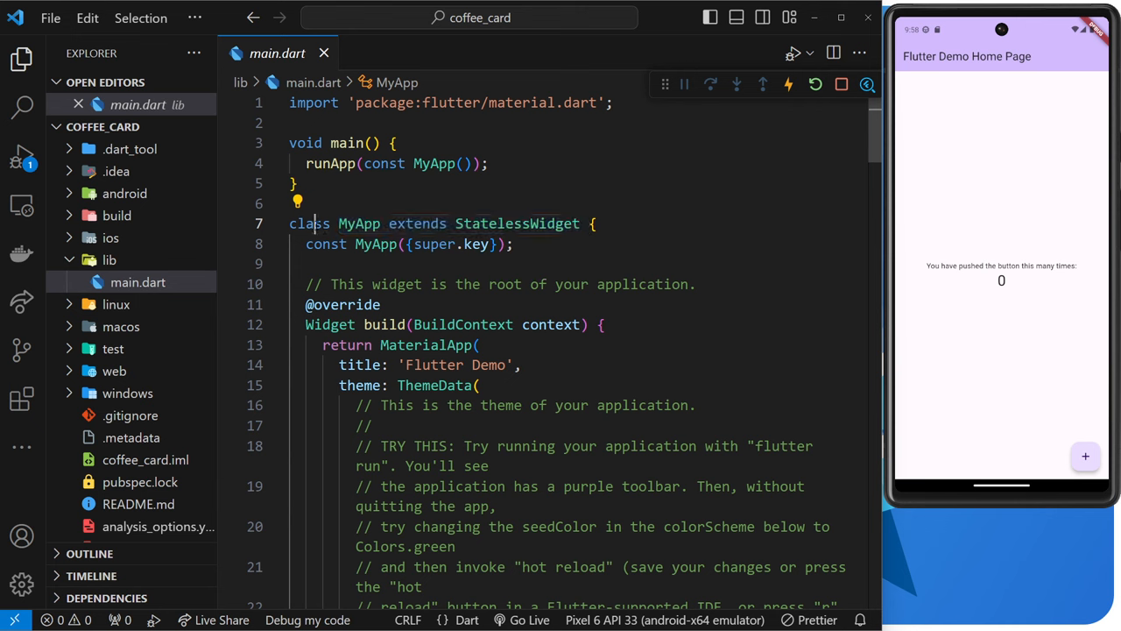
mouse_move(309, 224)
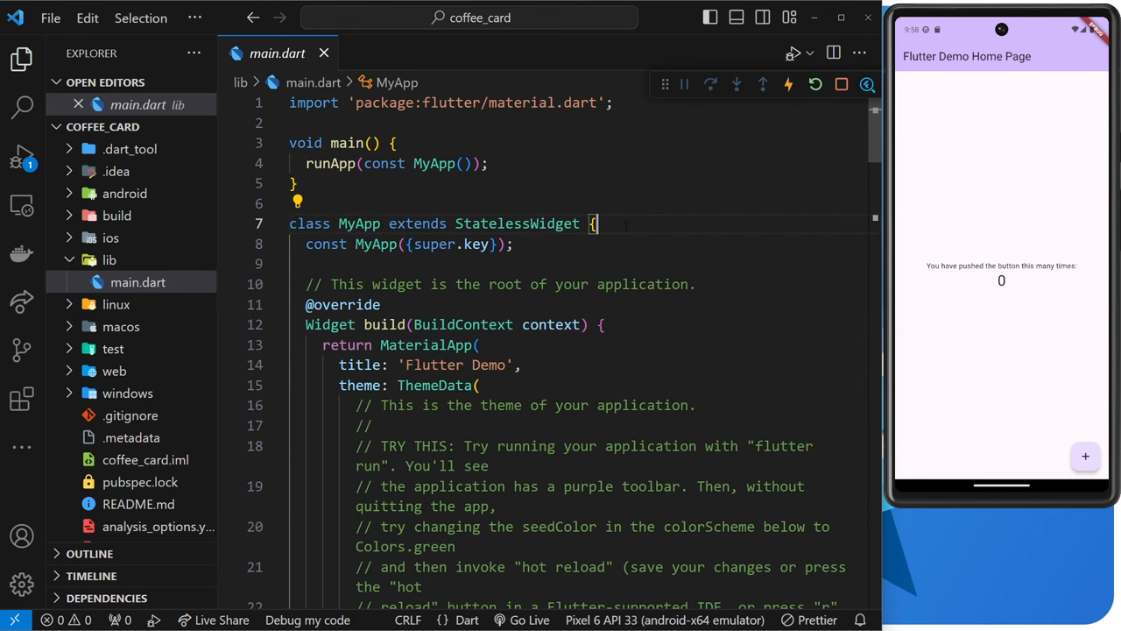
scroll(down, 3)
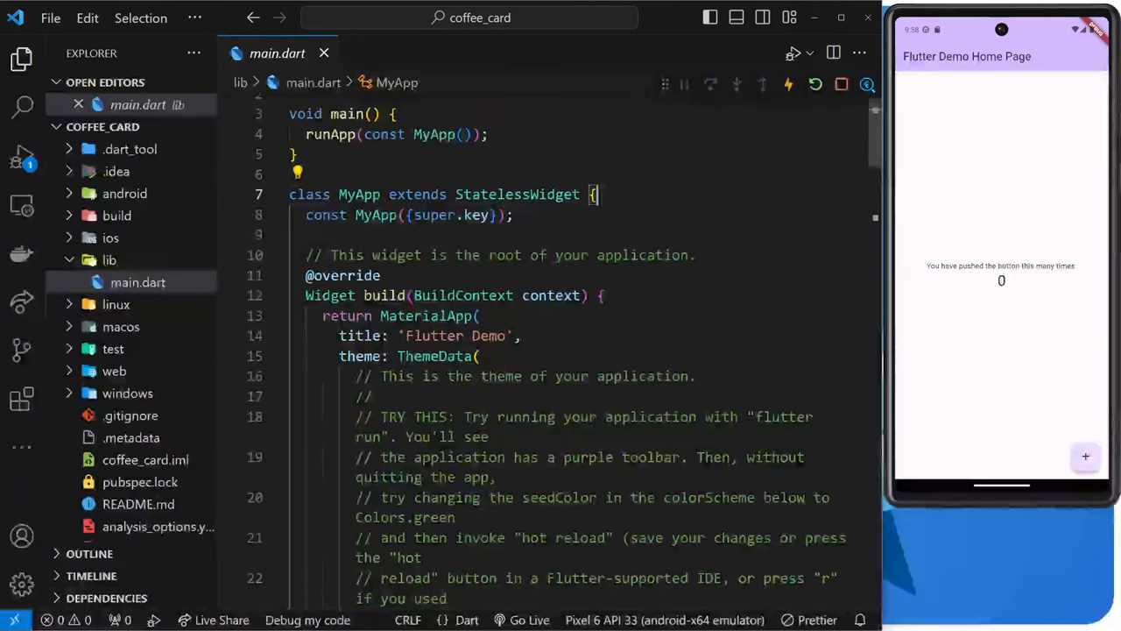
click(371, 396)
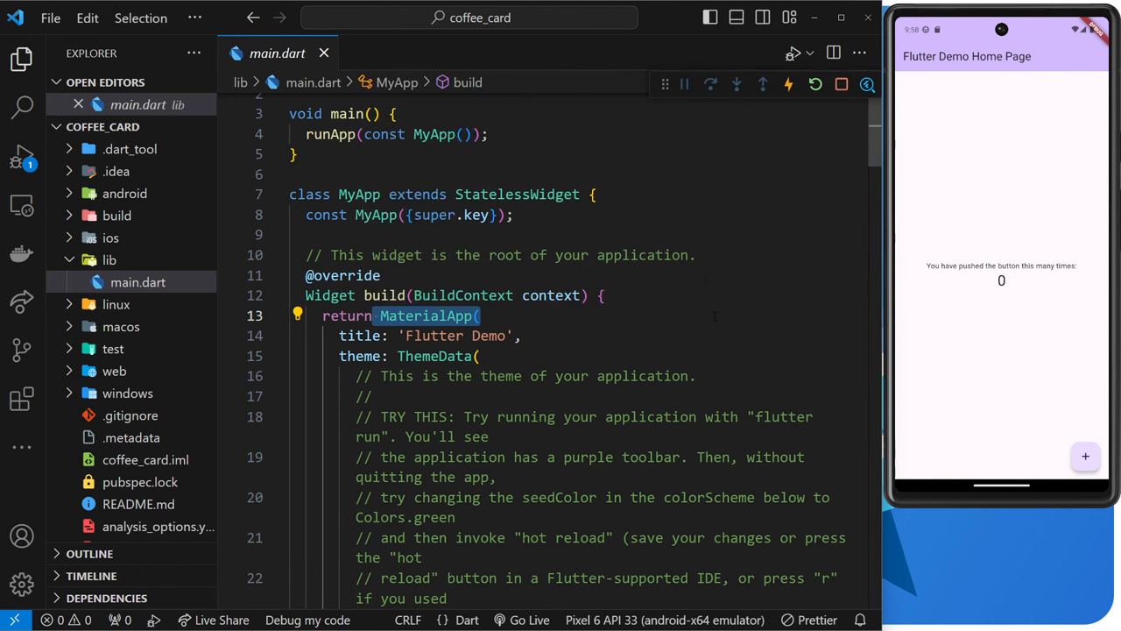
scroll(down, 3)
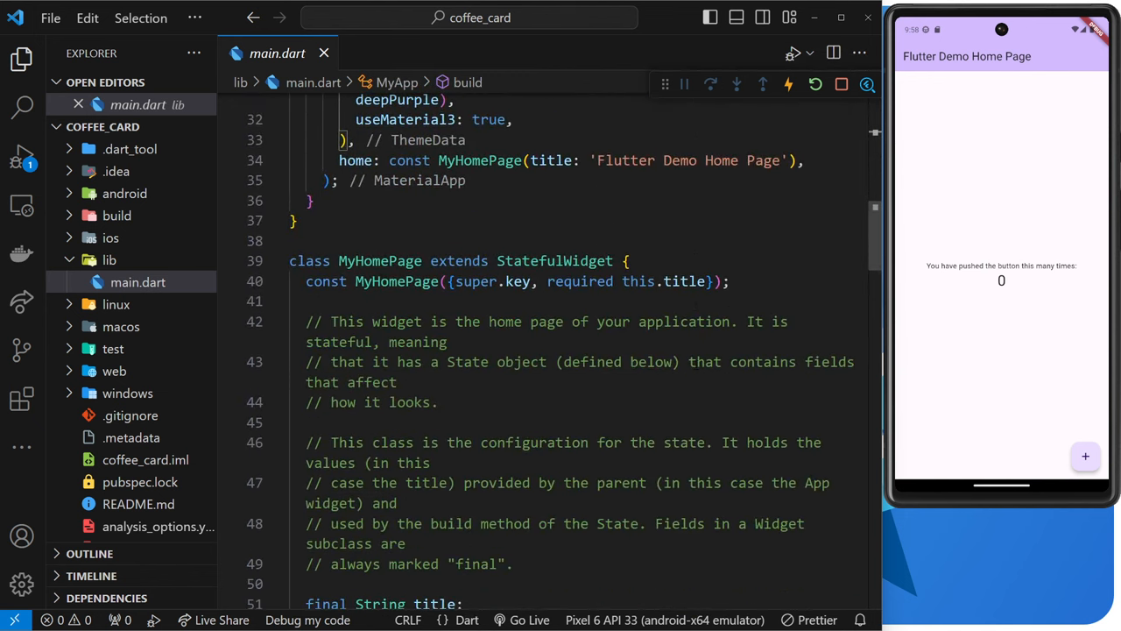
double_click(381, 259)
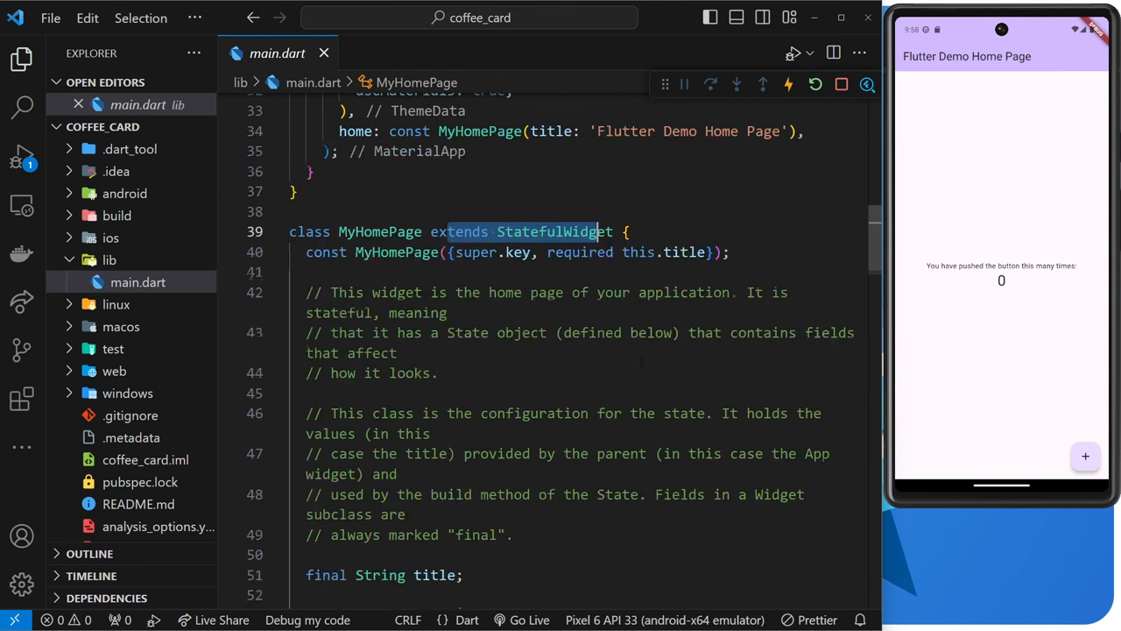
scroll(down, 3)
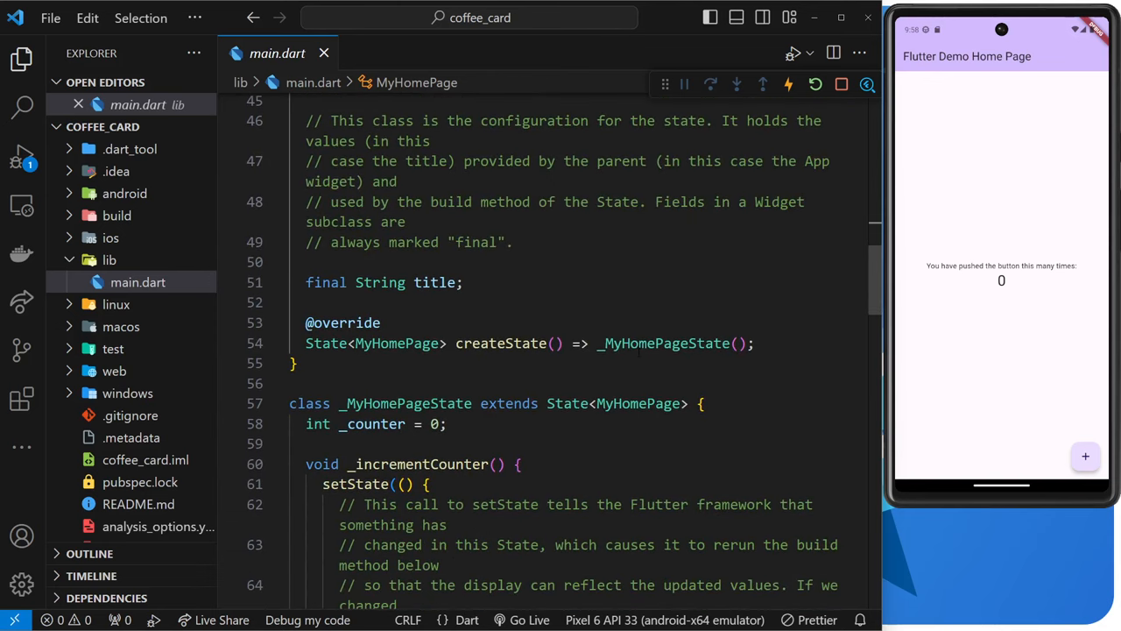
scroll(down, 3)
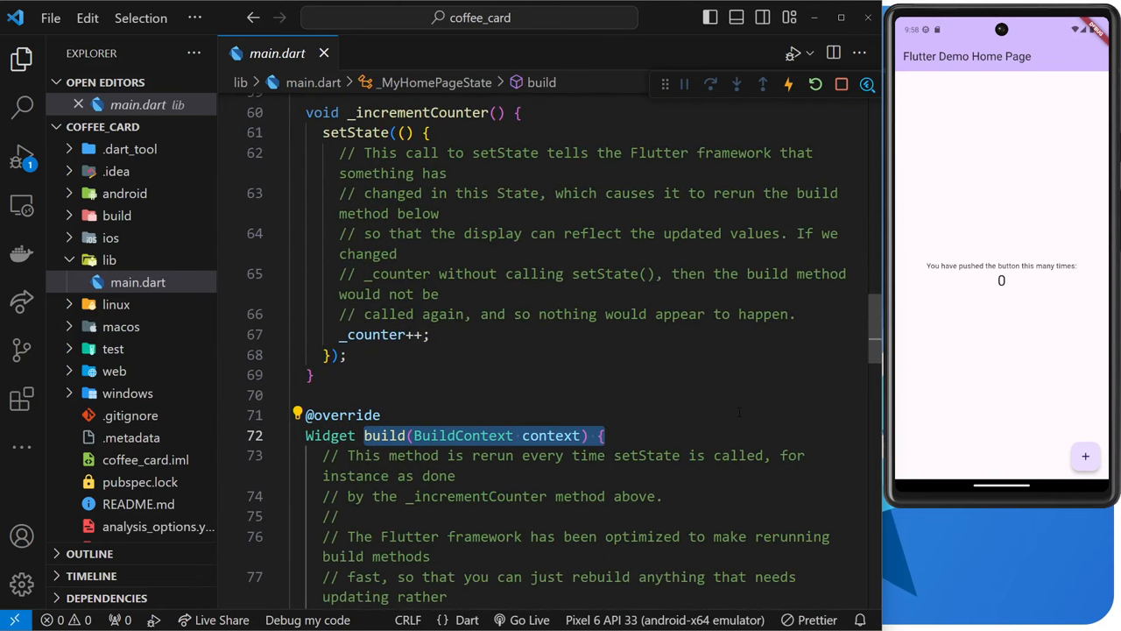
scroll(down, 3)
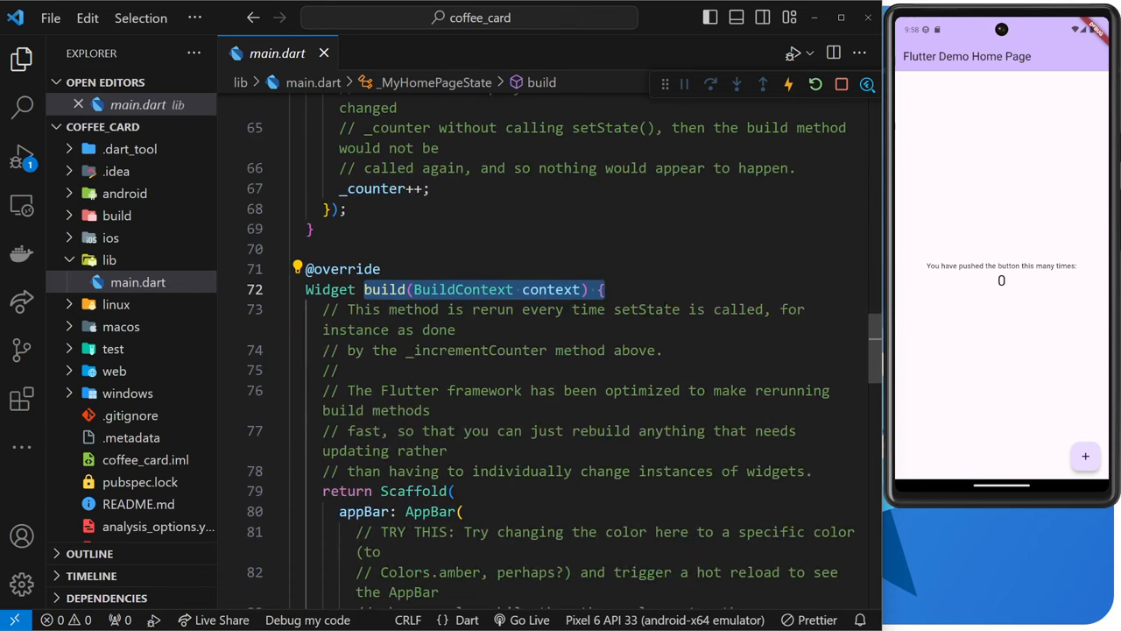
scroll(down, 3)
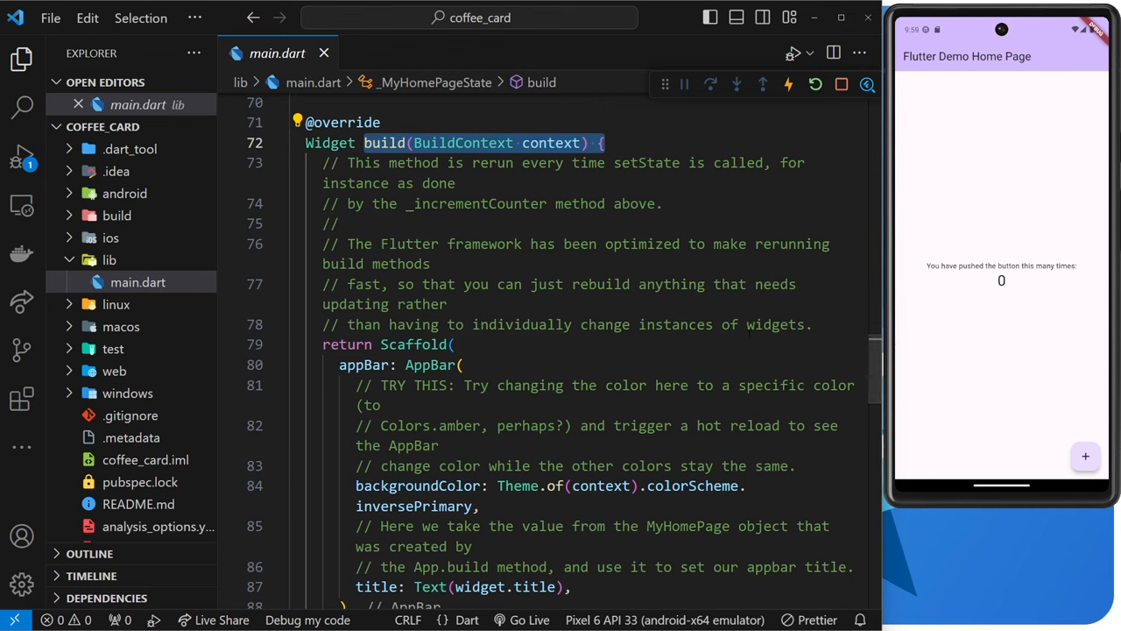
scroll(down, 3)
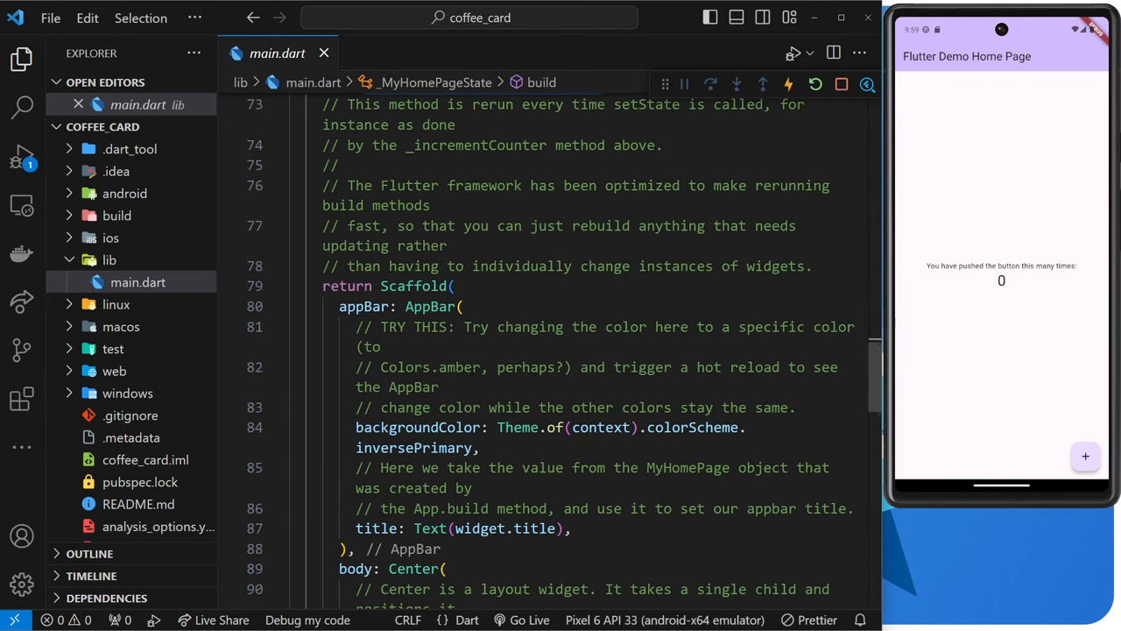
scroll(down, 3)
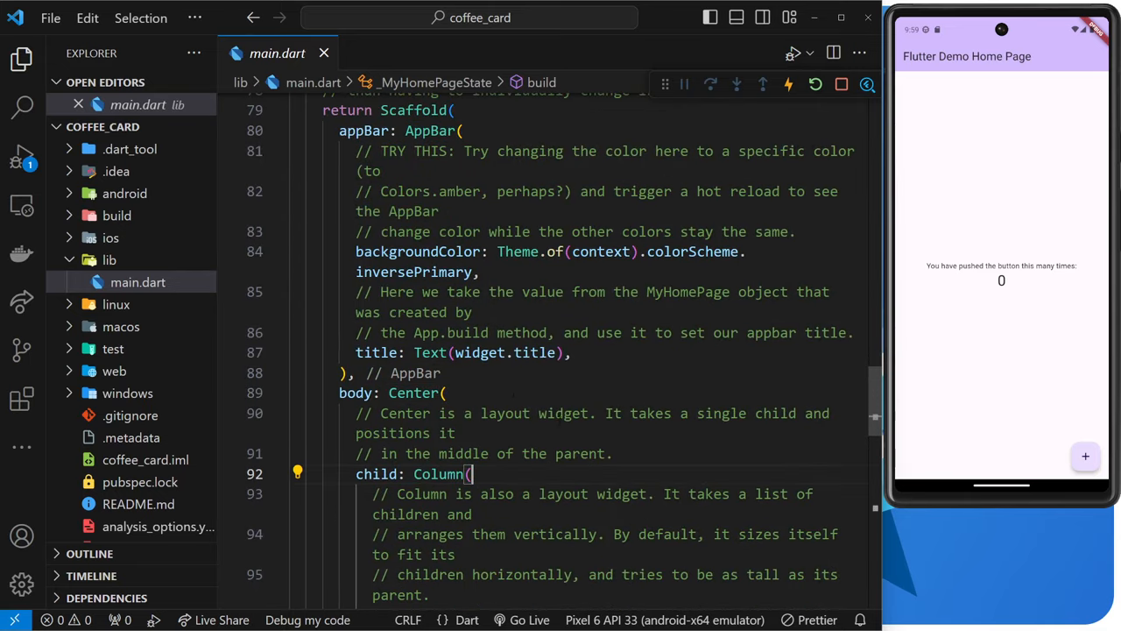
scroll(down, 3)
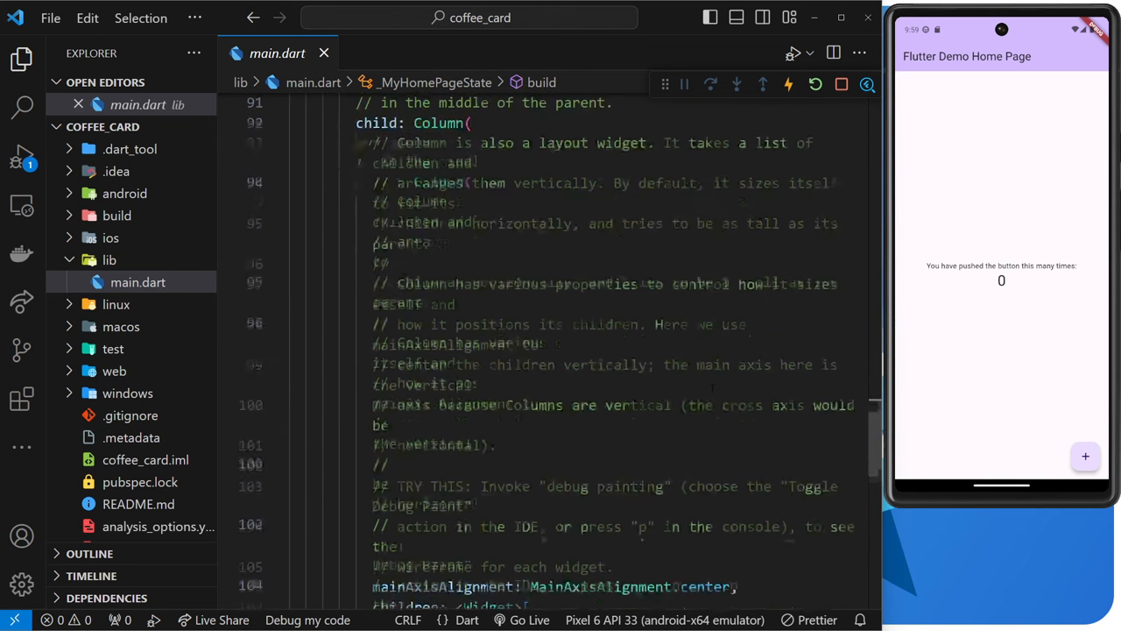
scroll(down, 3)
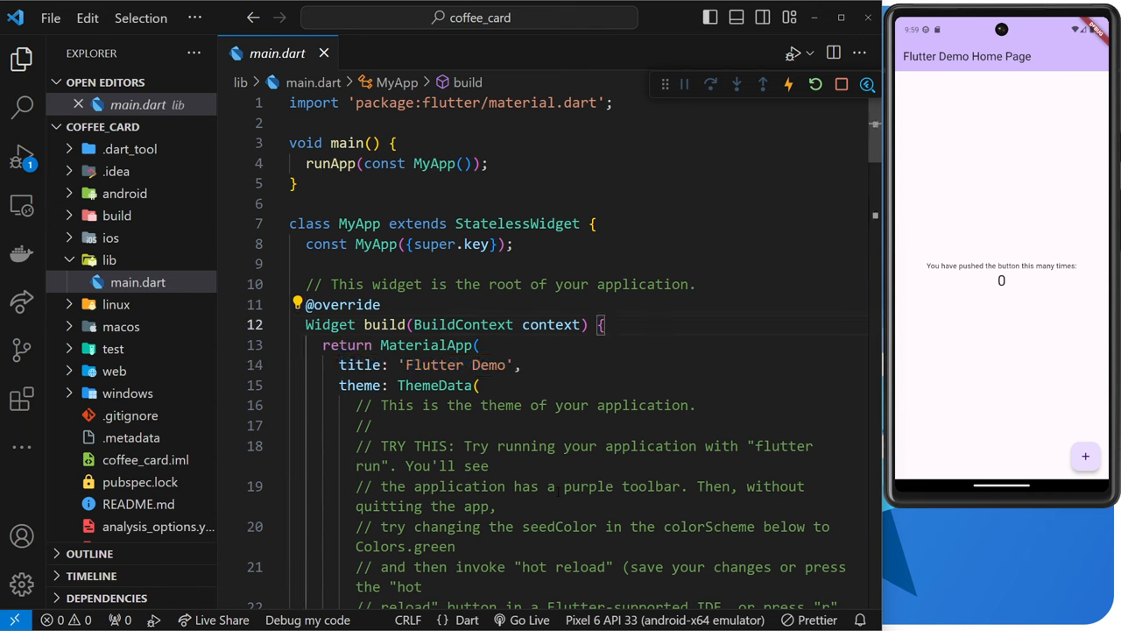
click(631, 324)
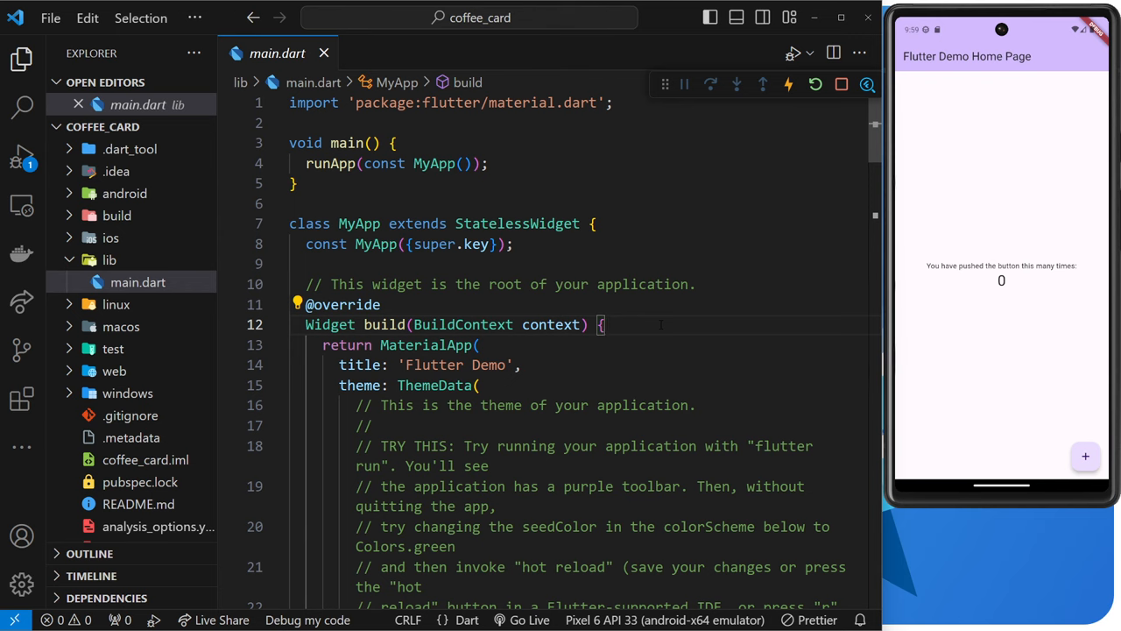